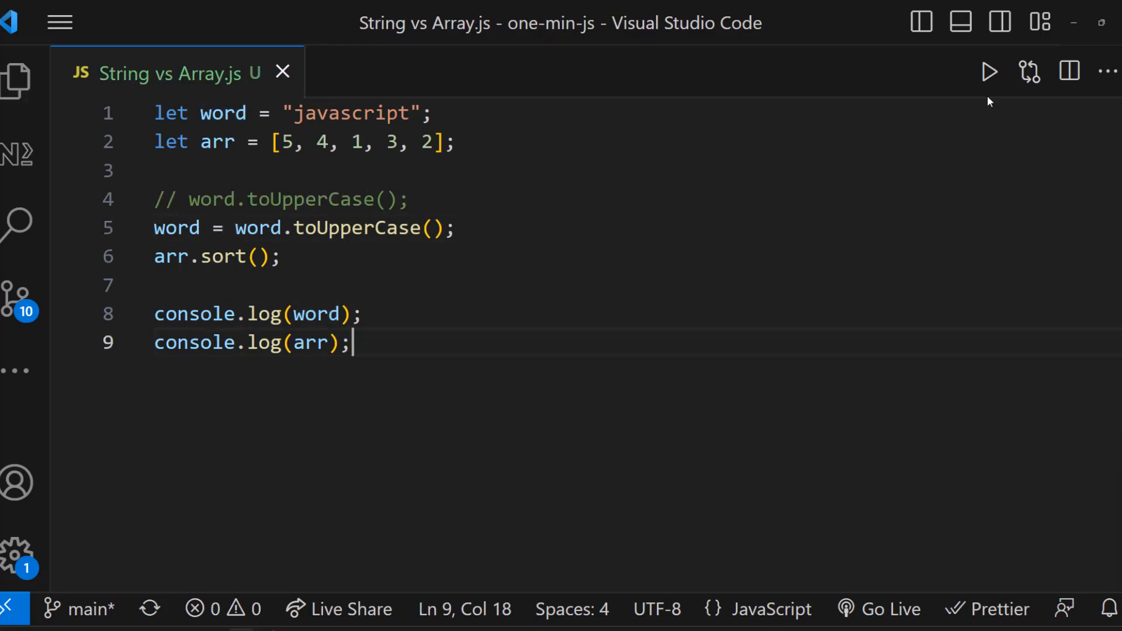
Run 'String vs Array.js' so the Output panel prints JAVASCRIPT and [ 1, 2, 3, 4, 5 ].
left_click(988, 71)
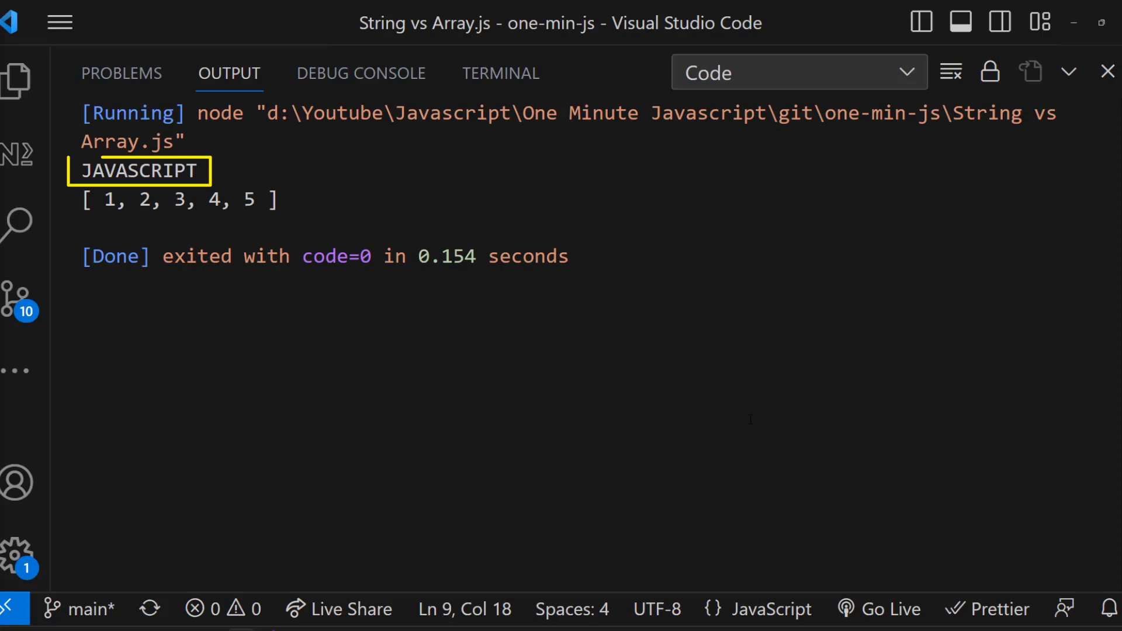